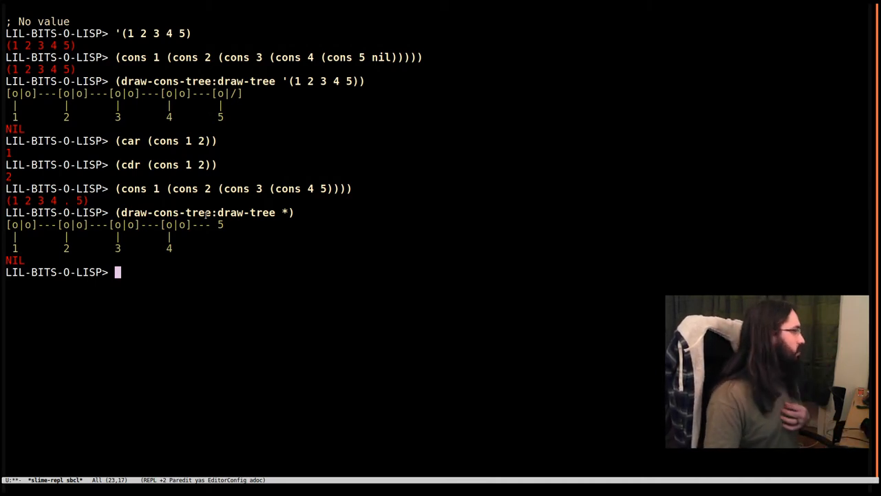
mouse_move(260, 310)
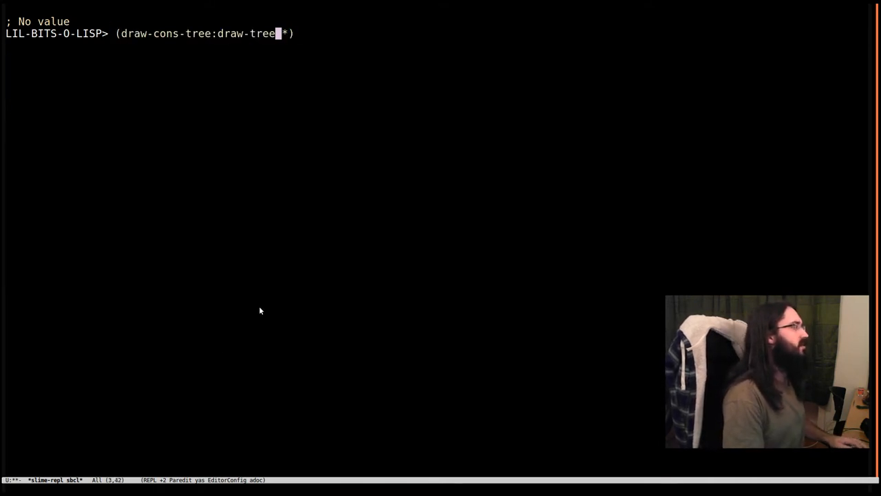
text('())
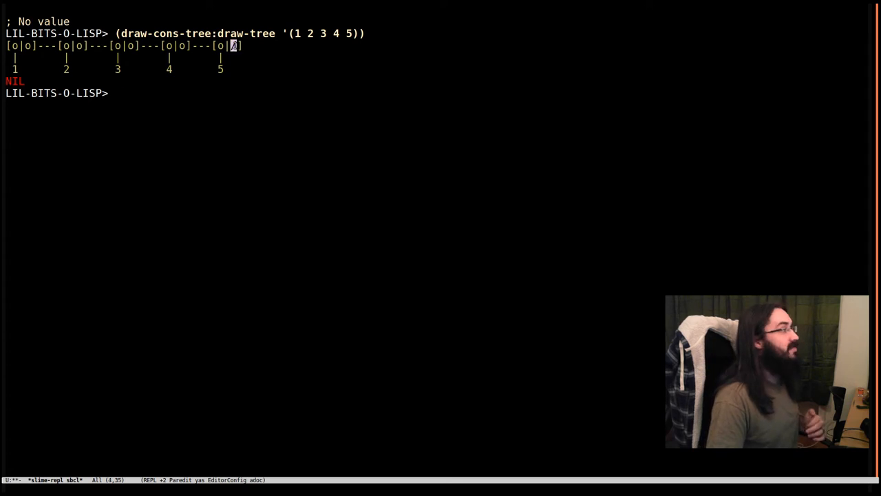
mouse_move(154, 86)
text((draw-cons-tree:draw-tree '(1 (2 3 4) 5)))
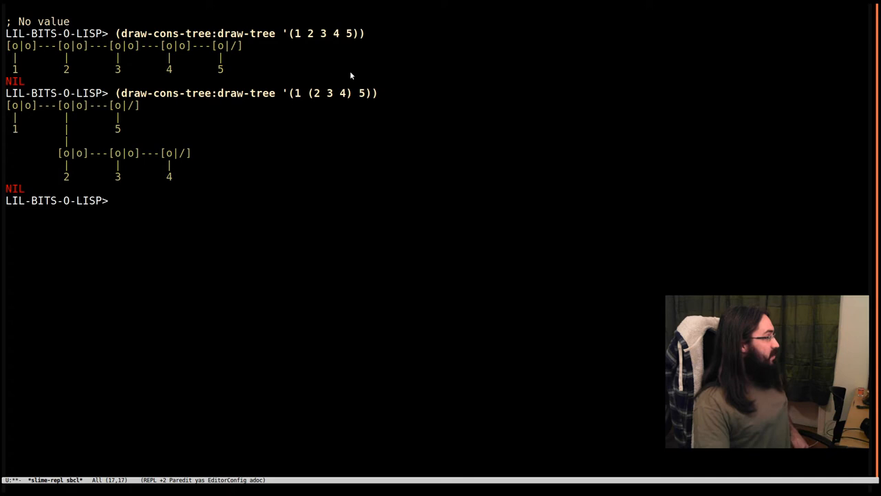
mouse_move(253, 107)
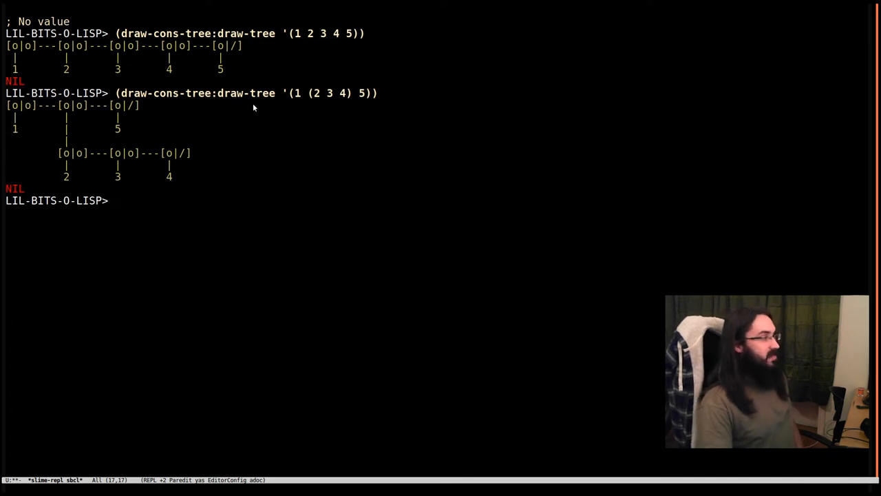
mouse_move(346, 106)
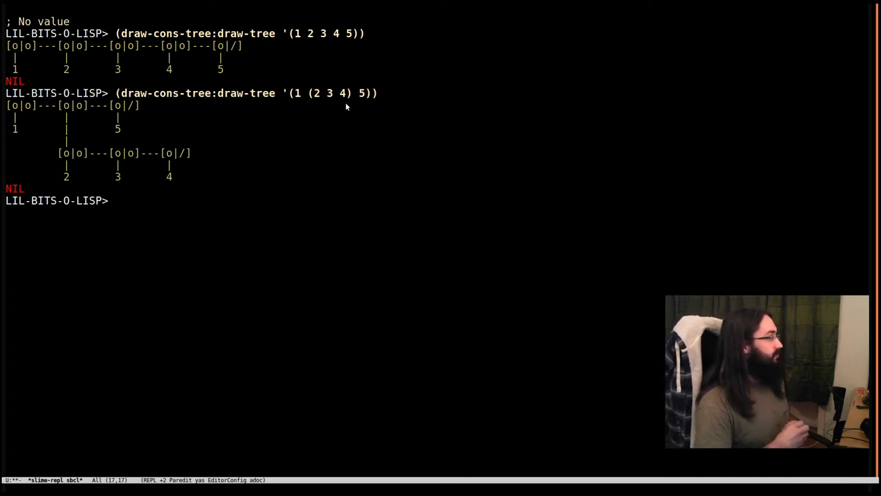